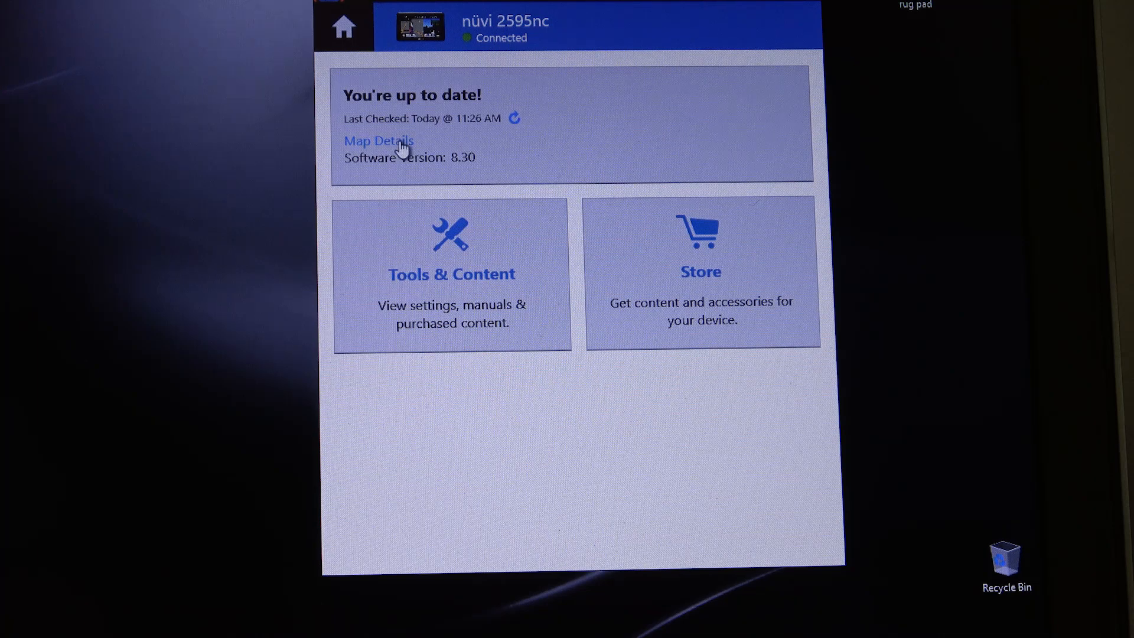
Reinstall the installed City Navigator North America map via Map Details and Map Options, acknowledging the Important Notes.
{"action": "left_click", "coordinate": [379, 141]}
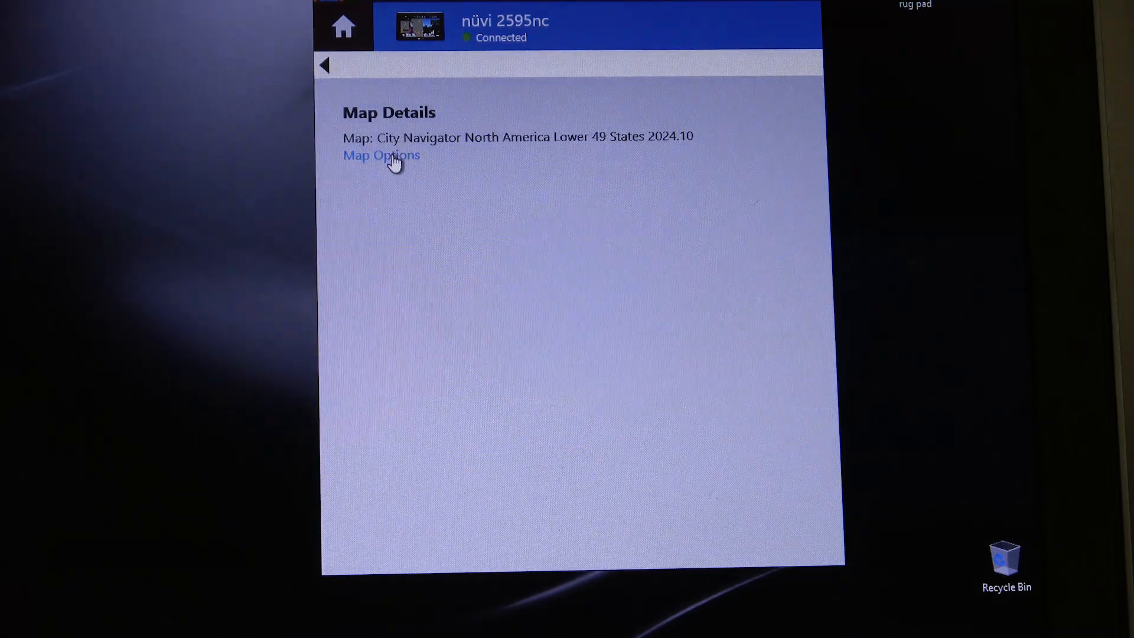
{"action": "left_click", "coordinate": [382, 155]}
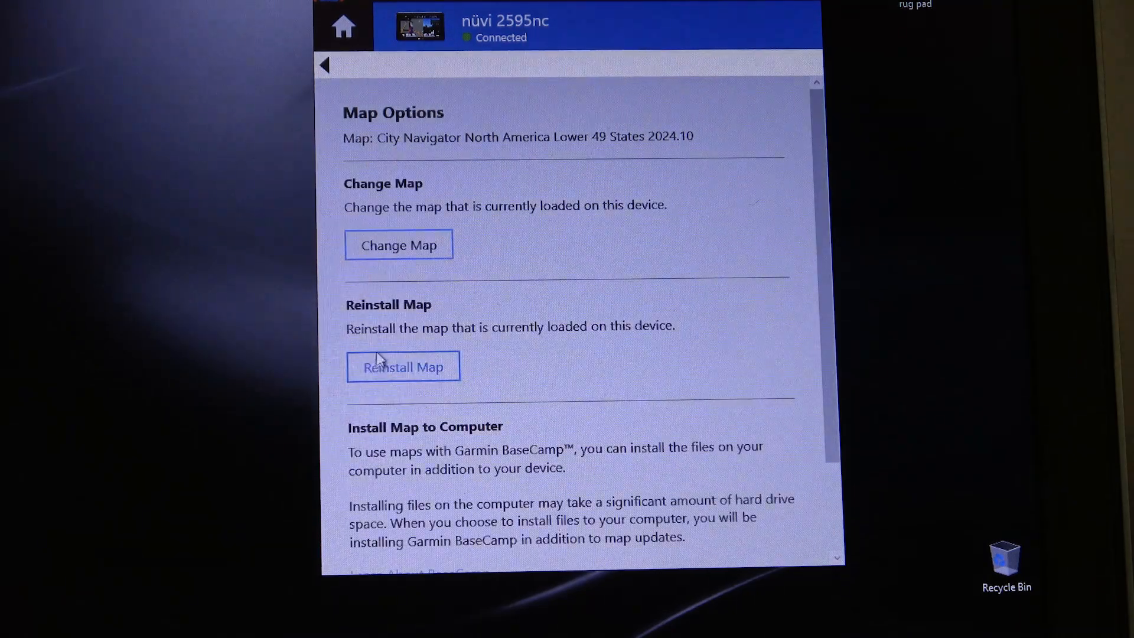
{"action": "left_click", "coordinate": [403, 366]}
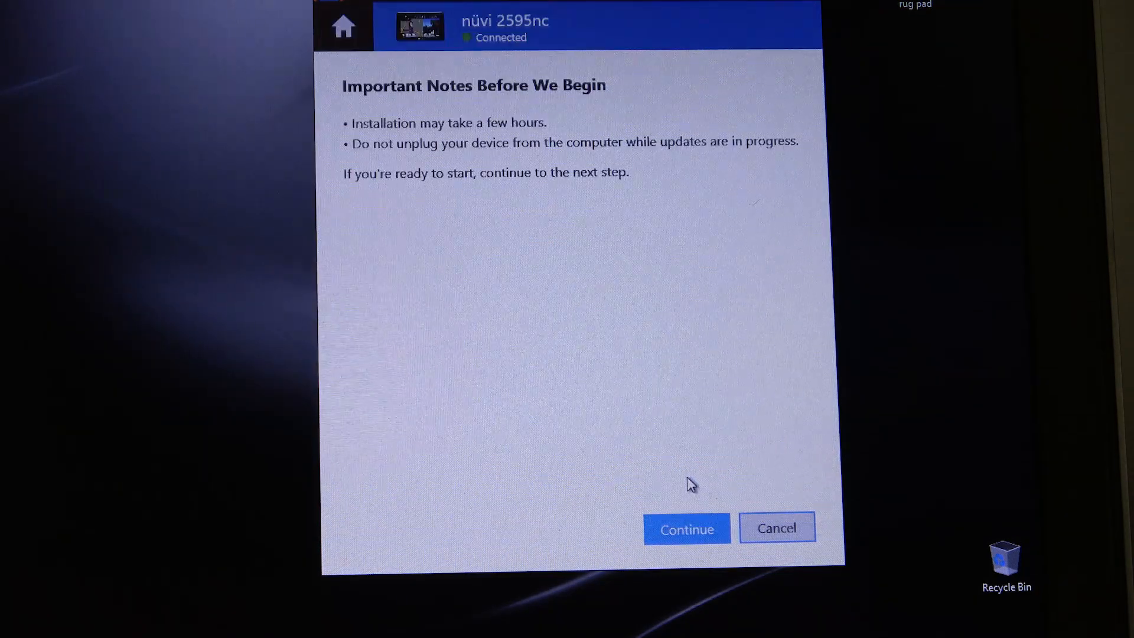
{"action": "left_click", "coordinate": [685, 529]}
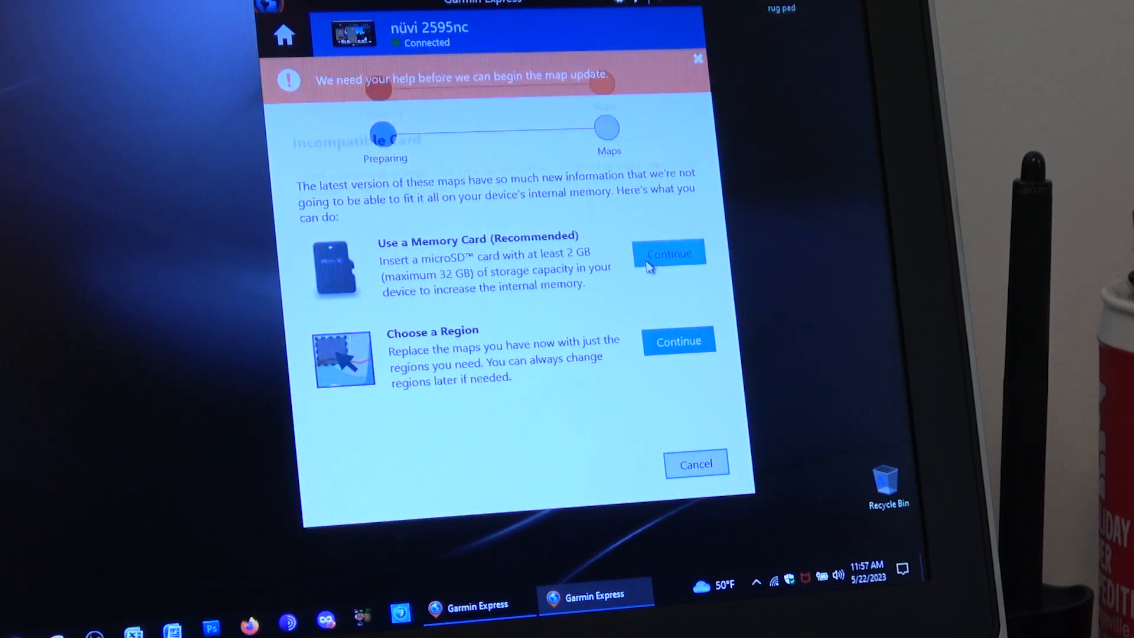
Choose 'Use a Memory Card (Recommended)' so the inserted microSD card is found.
{"action": "left_click", "coordinate": [669, 253]}
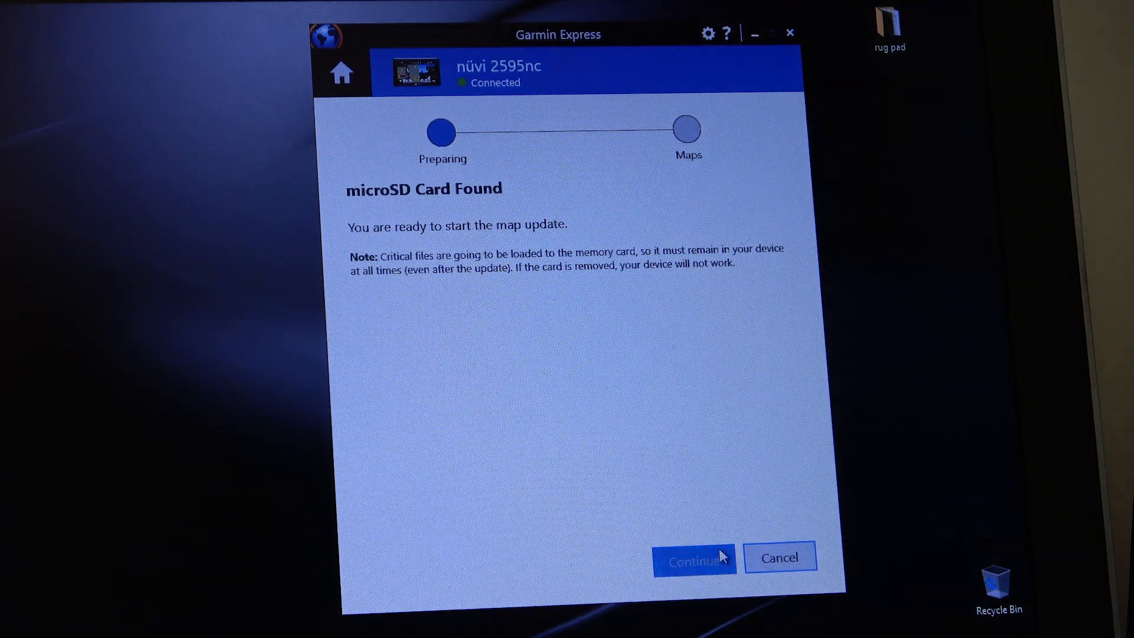
Continue from the microSD Card Found screen to start the map update onto the card.
{"action": "left_click", "coordinate": [694, 557]}
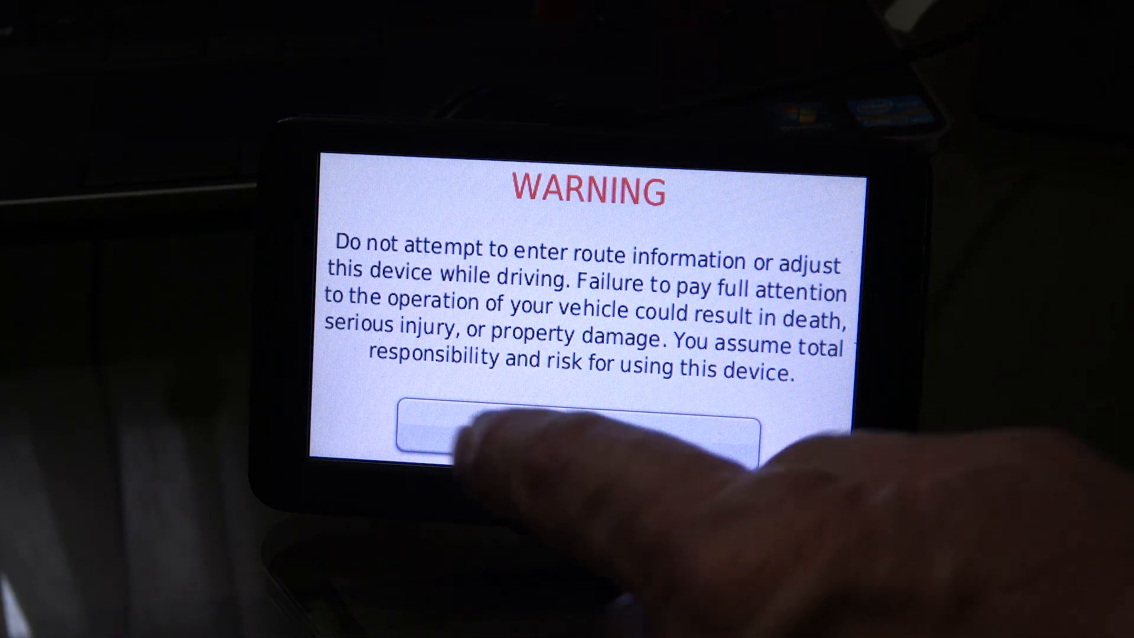
Agree to the driving safety warning and select View Map from the main menu.
{"action": "left_click", "coordinate": [577, 433]}
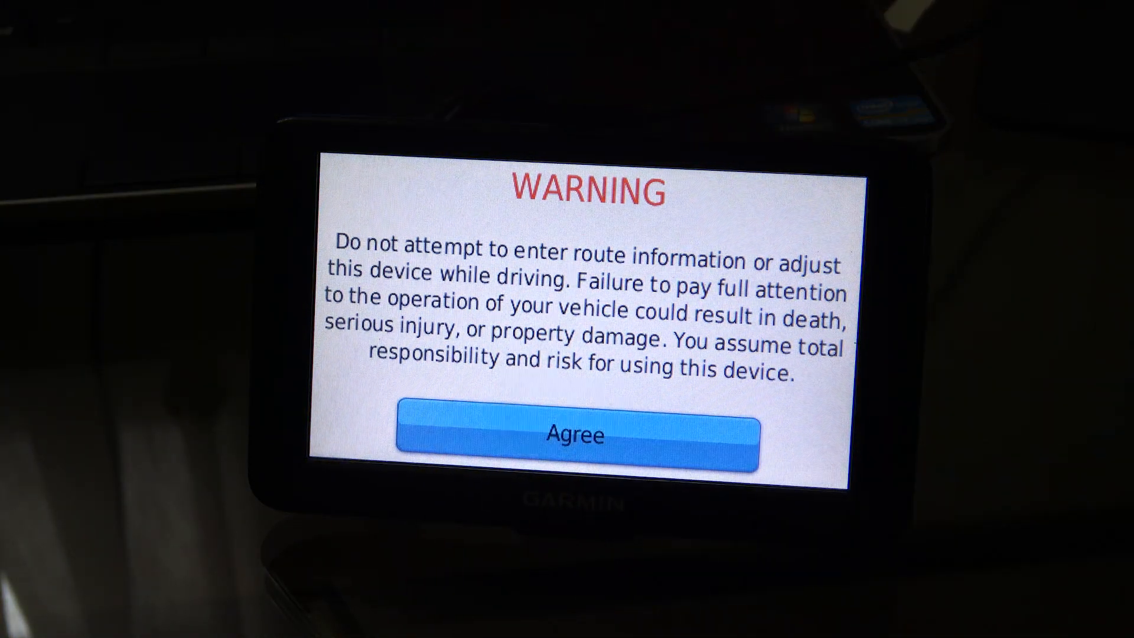
{"action": "left_click", "coordinate": [579, 436]}
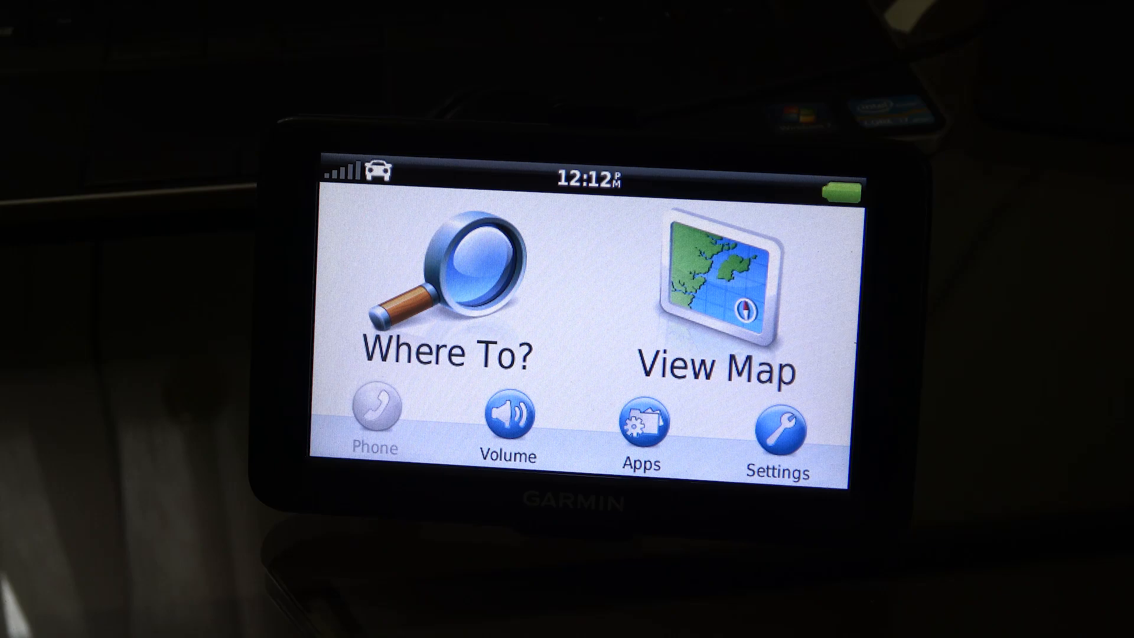
{"action": "left_click", "coordinate": [721, 282]}
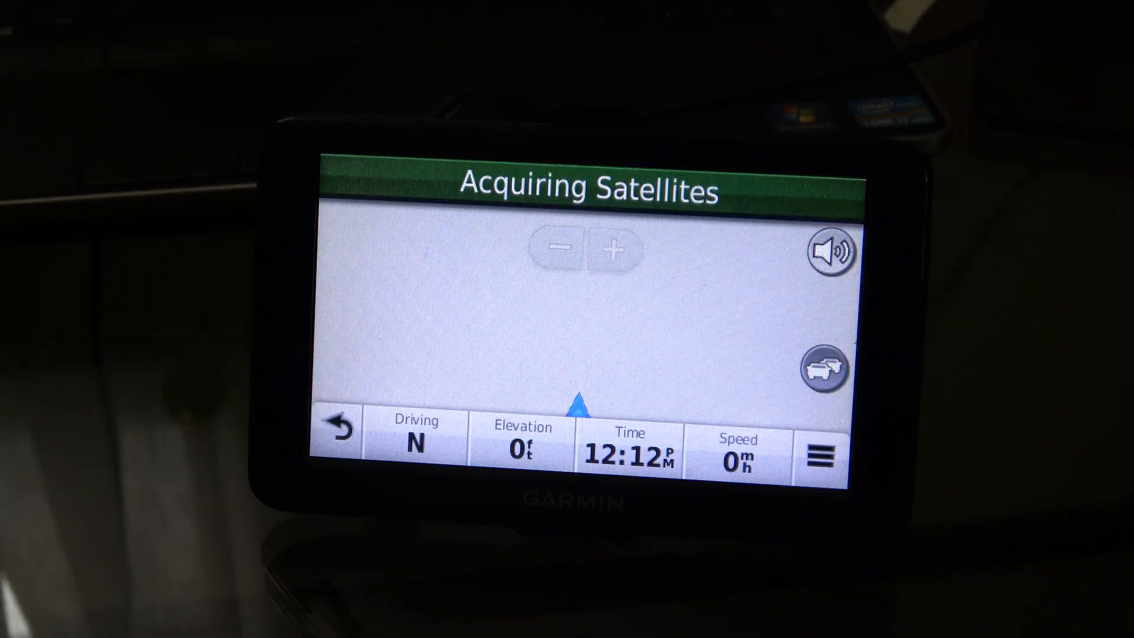